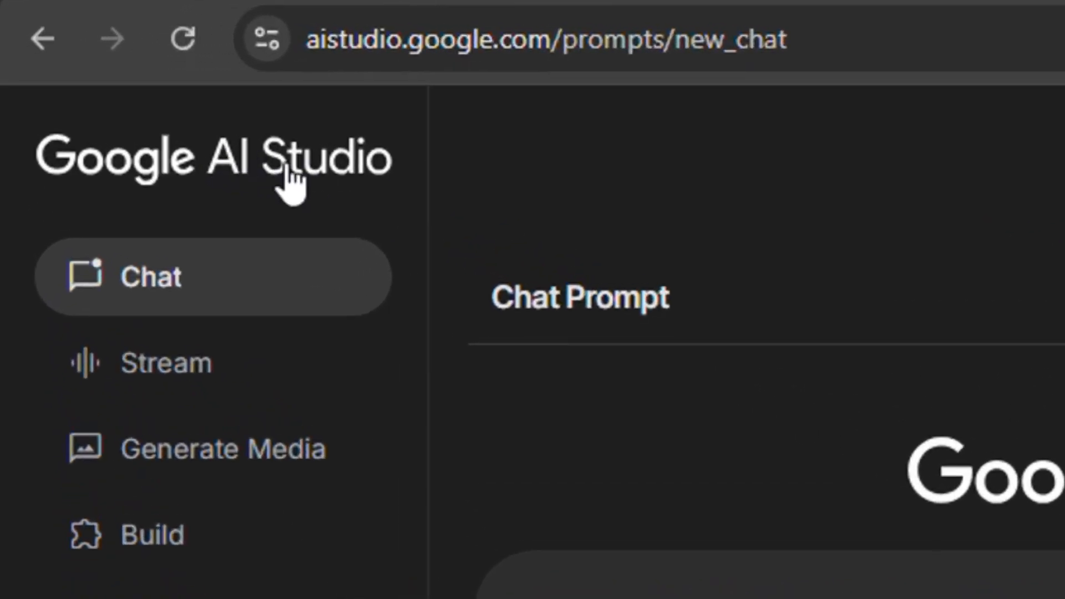
mouse_move(370, 241)
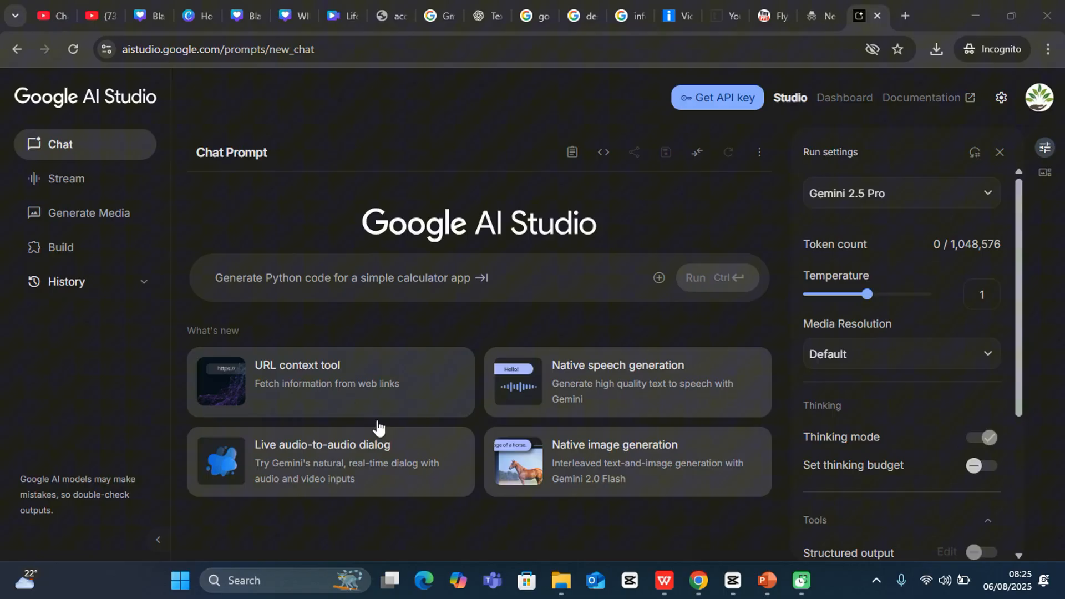
mouse_move(428, 351)
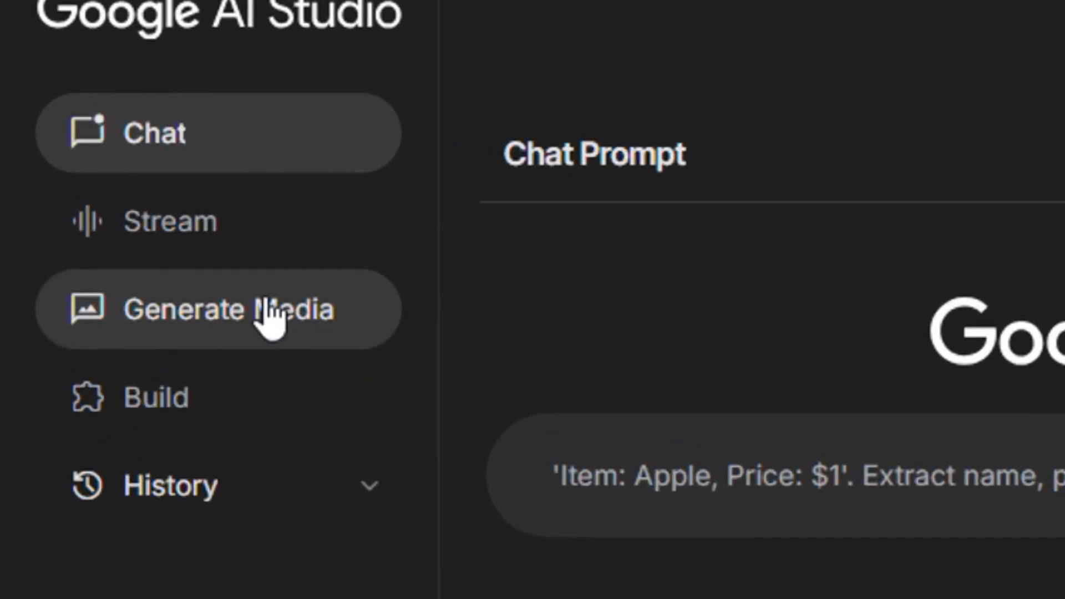
Enter the Gemini speech generation workspace from the Generate Media section.
left_click(217, 310)
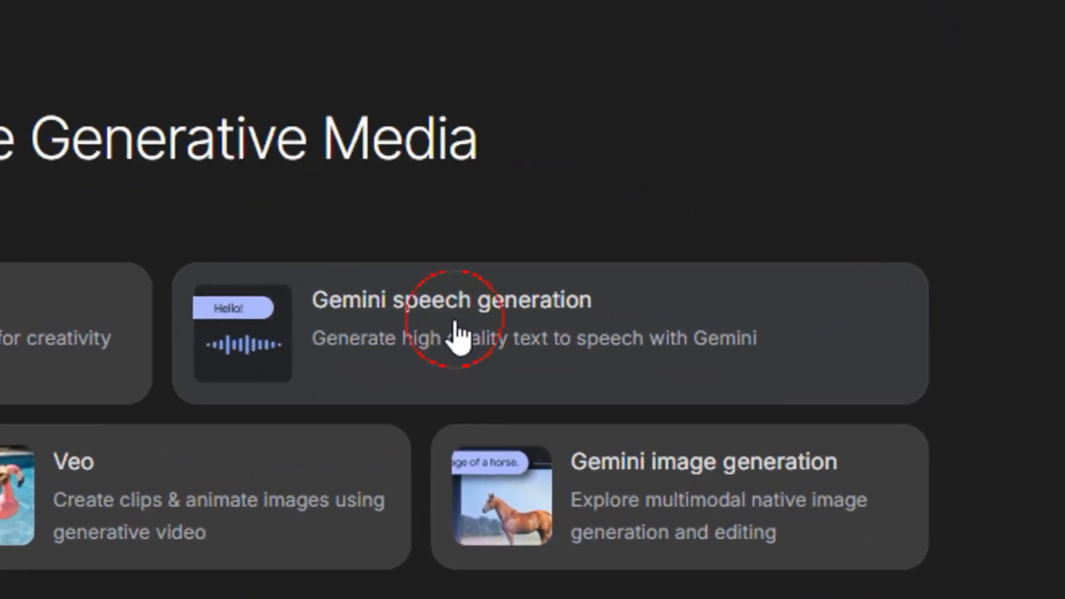
left_click(452, 319)
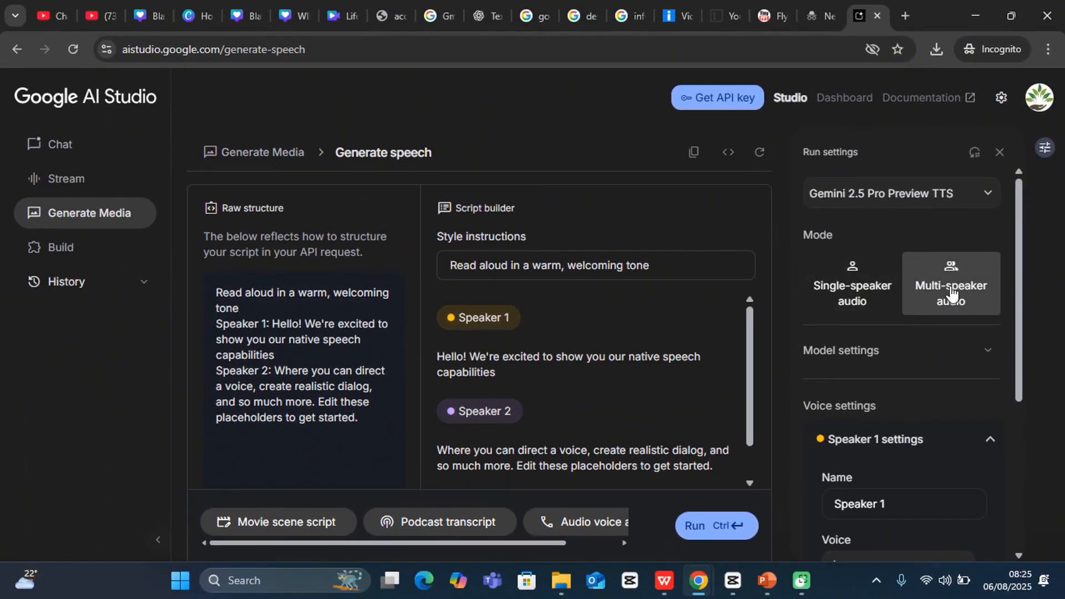
Switch Run settings to Single-speaker audio mode.
left_click(854, 283)
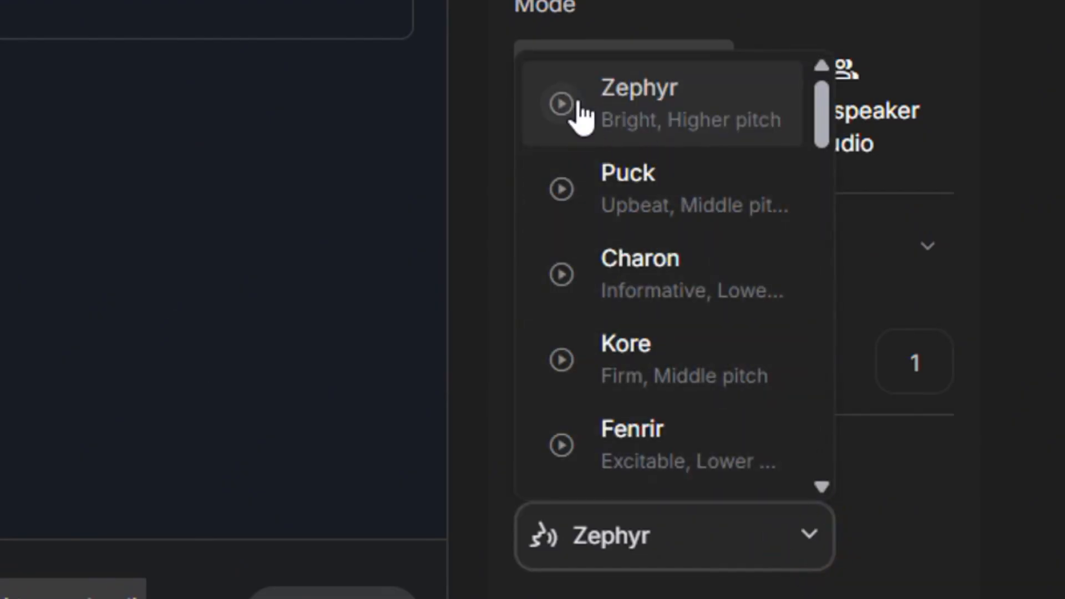
left_click(562, 104)
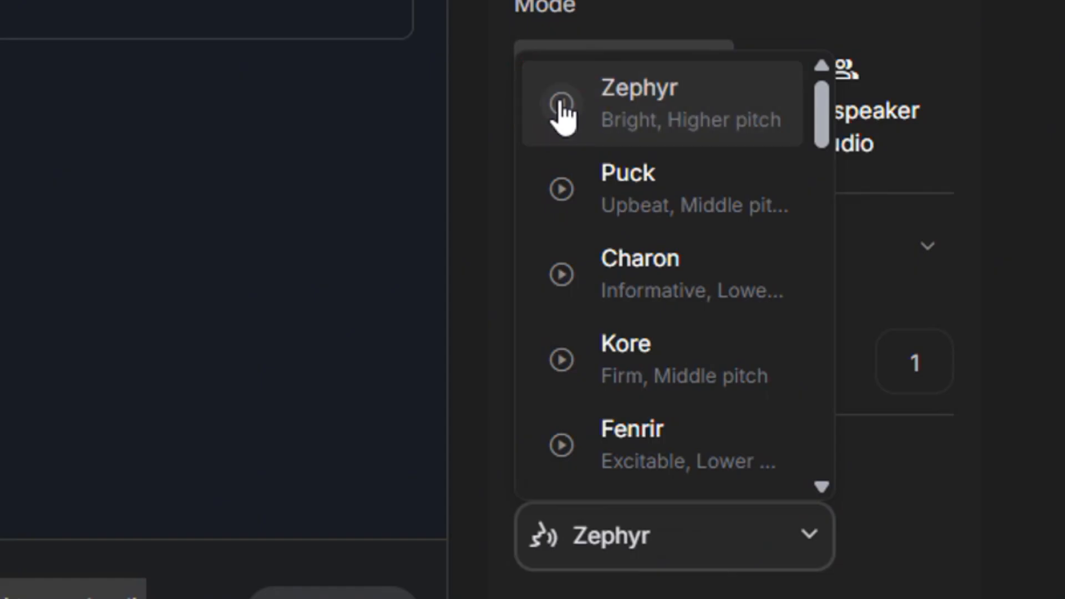
mouse_move(563, 198)
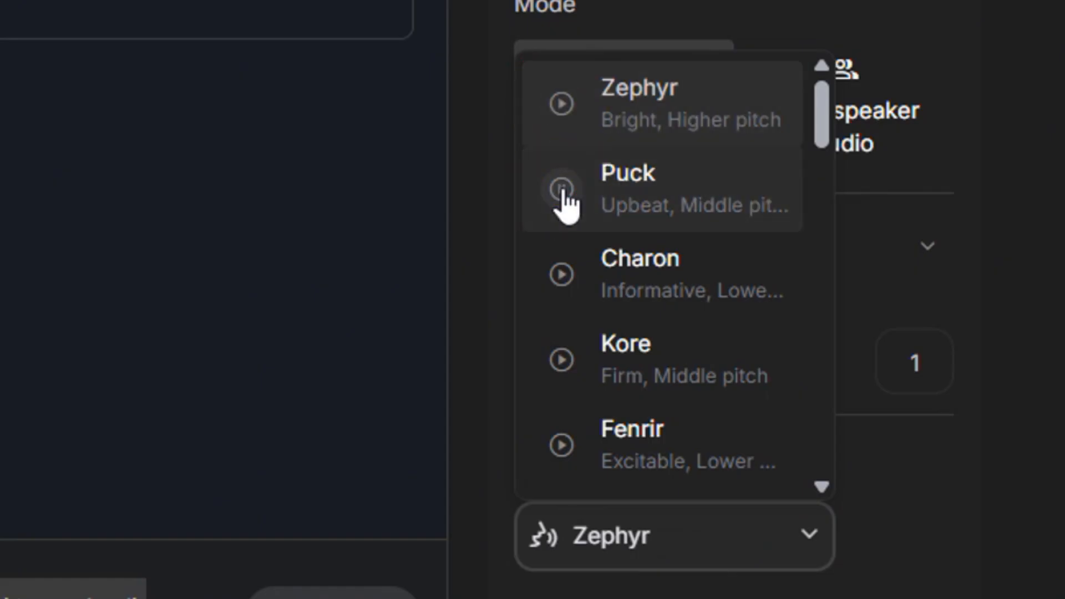
mouse_move(567, 241)
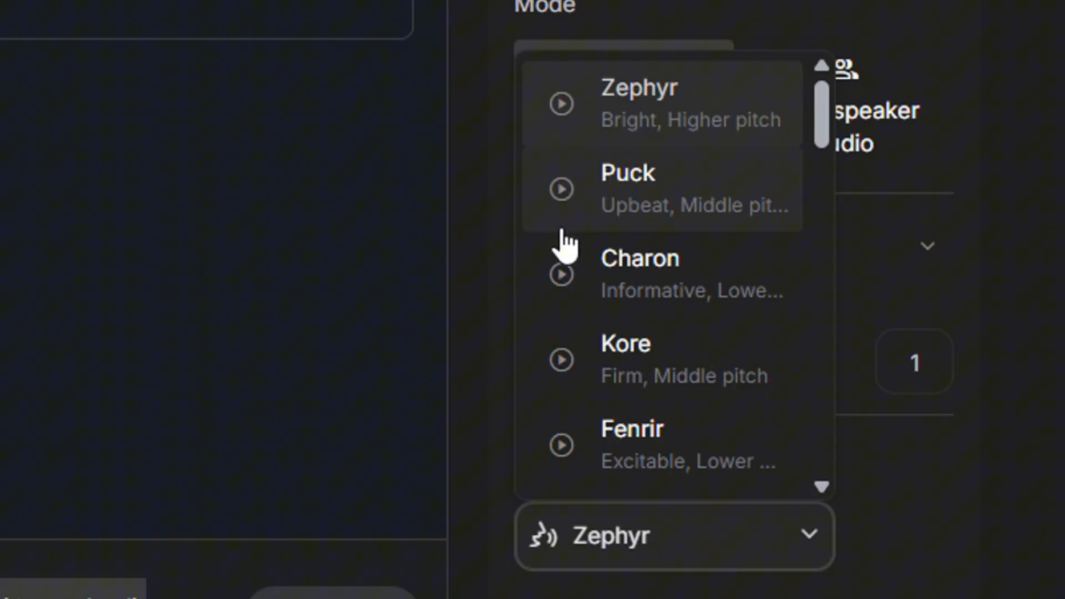
mouse_move(632, 298)
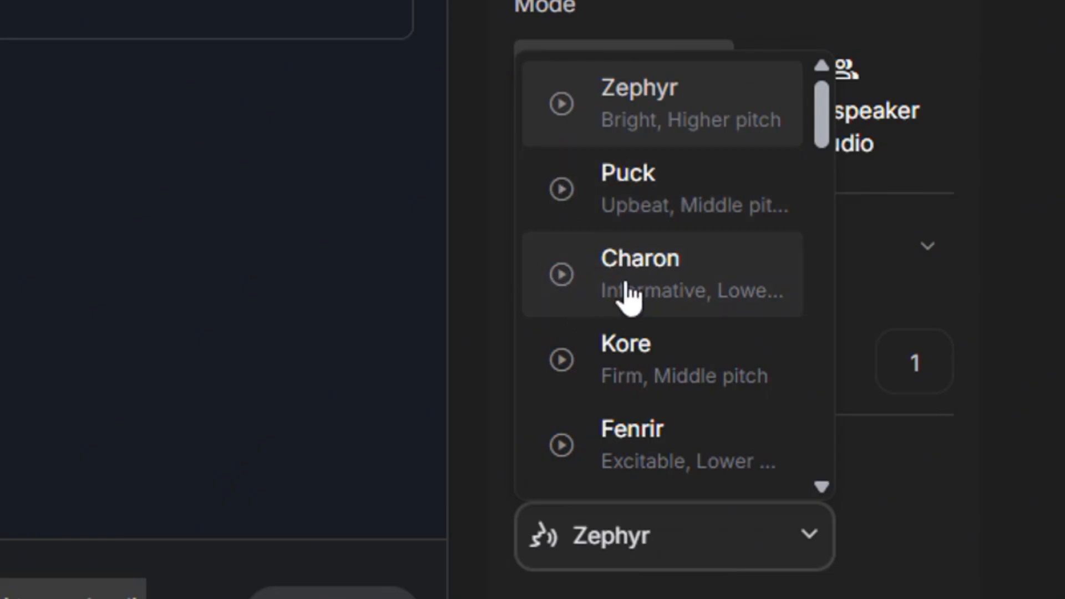
left_click(561, 358)
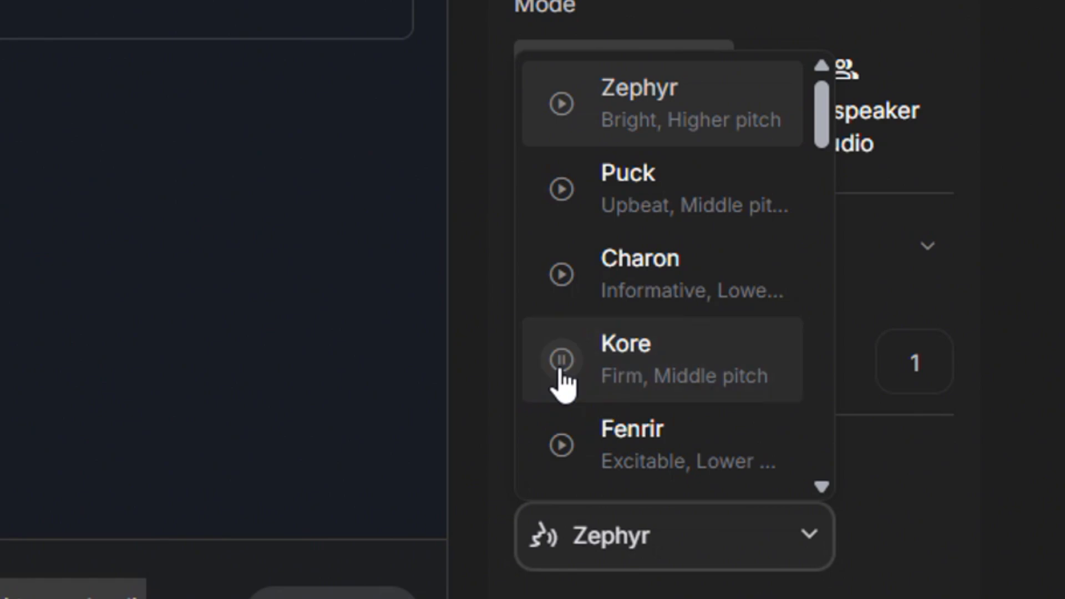
left_click(639, 274)
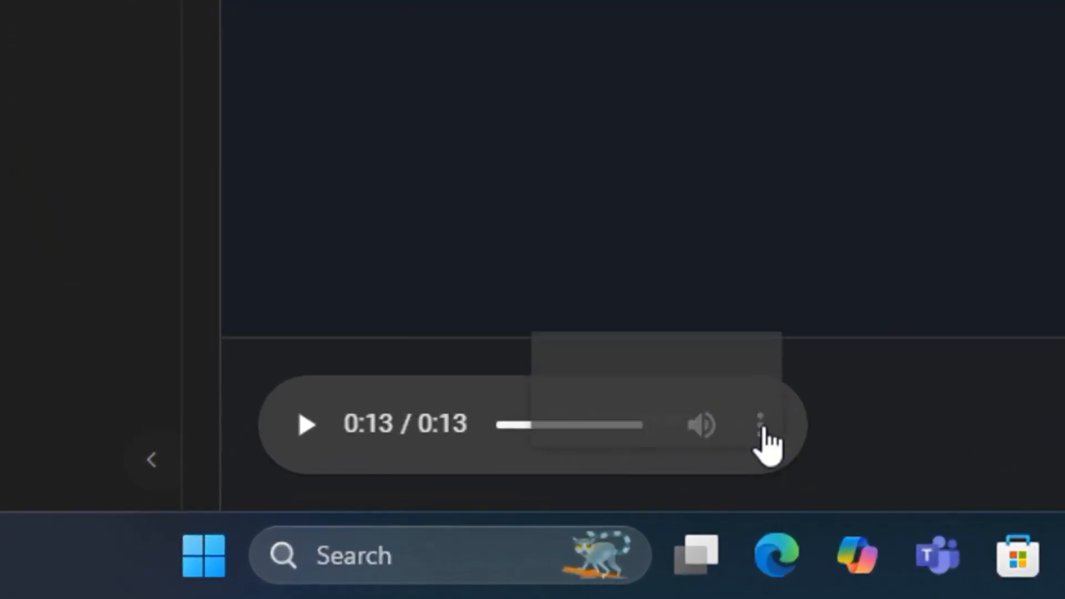
Download the generated Charon-voiced clip as download.wav and confirm it in the downloads panel.
left_click(763, 425)
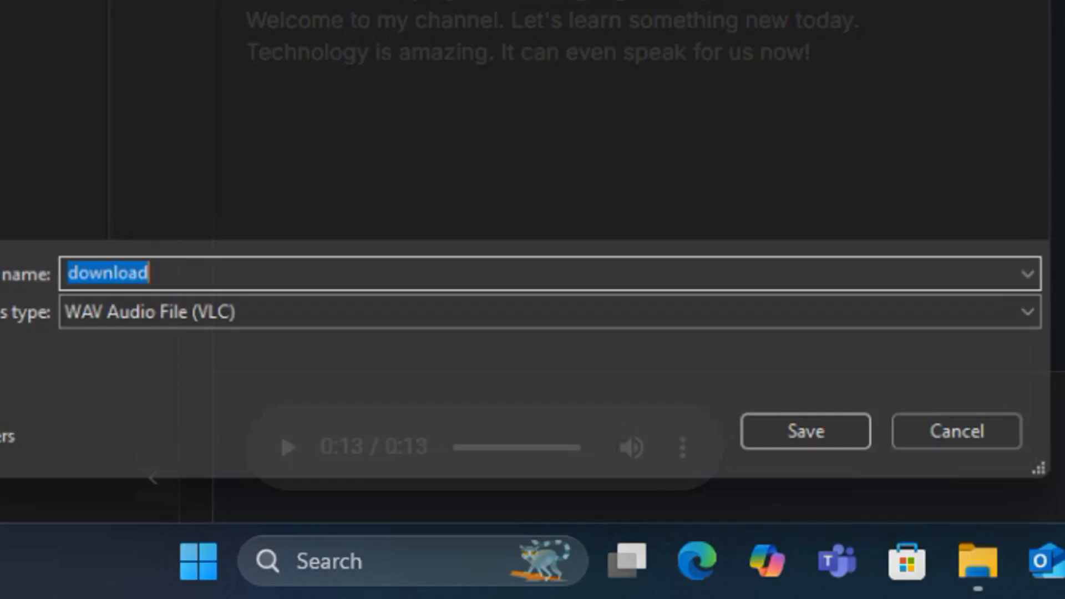
left_click(805, 431)
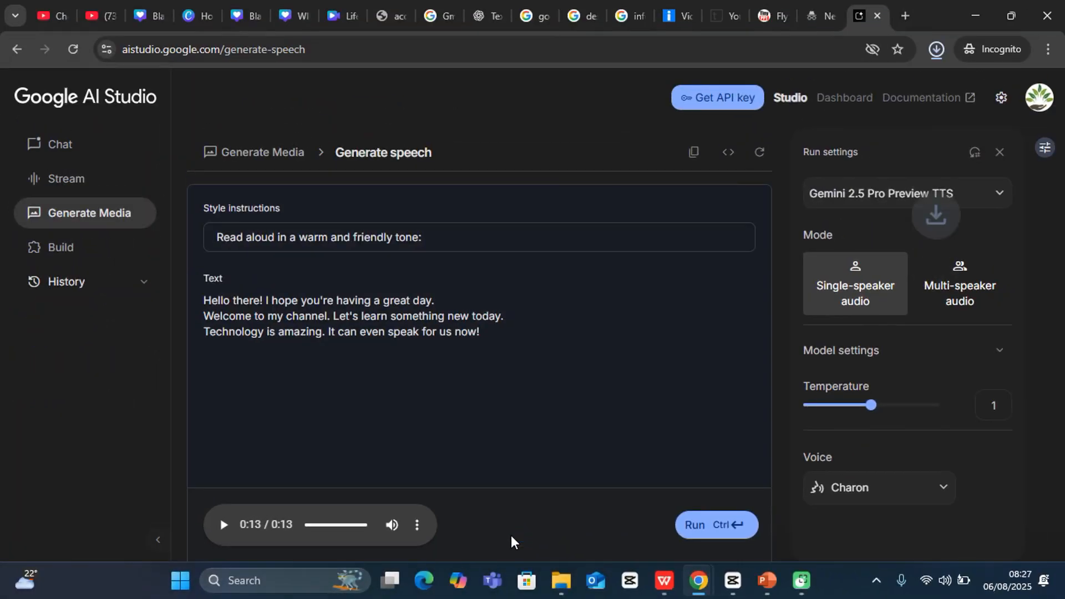
left_click(936, 48)
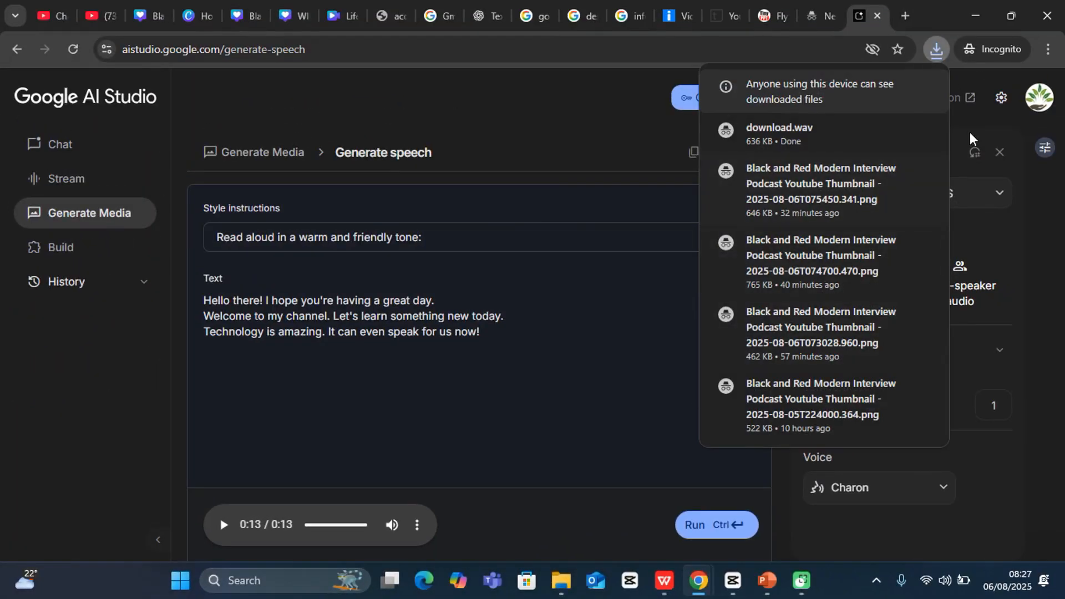
left_click(538, 313)
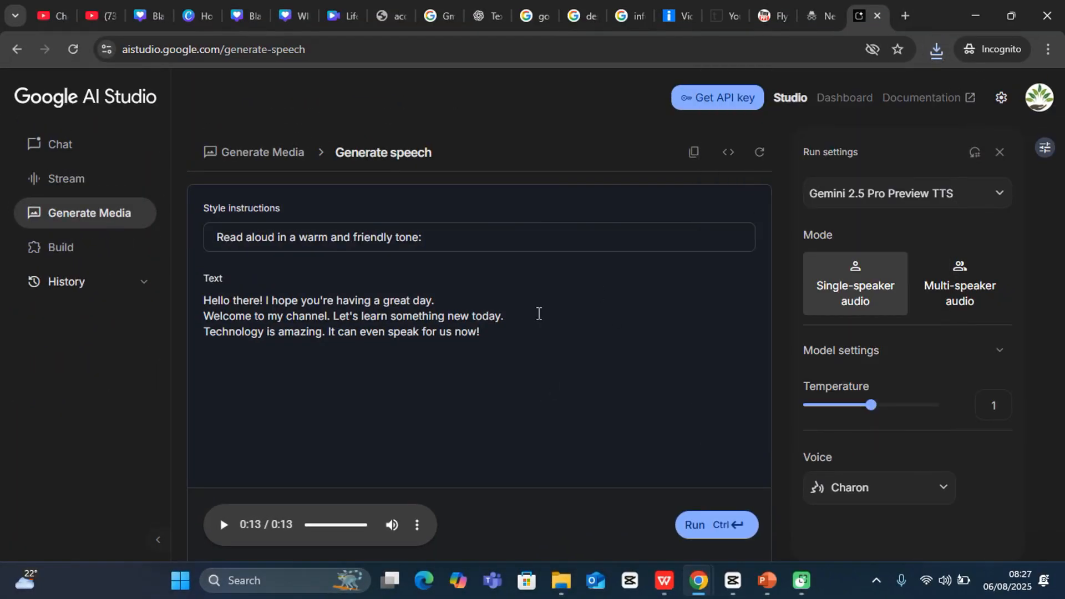